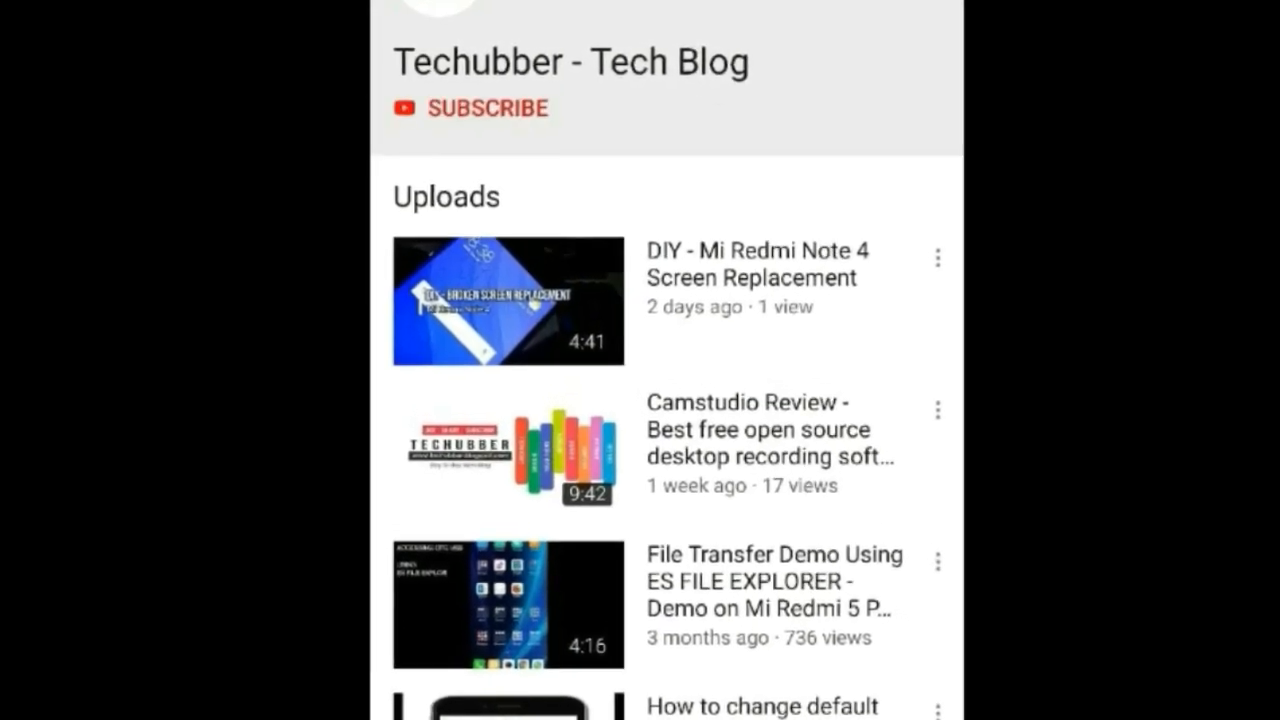
# Show the Start menu's pinned apps and recommendations, hide it, show it again, then leave for Settings.
pyautogui.click(490, 108)
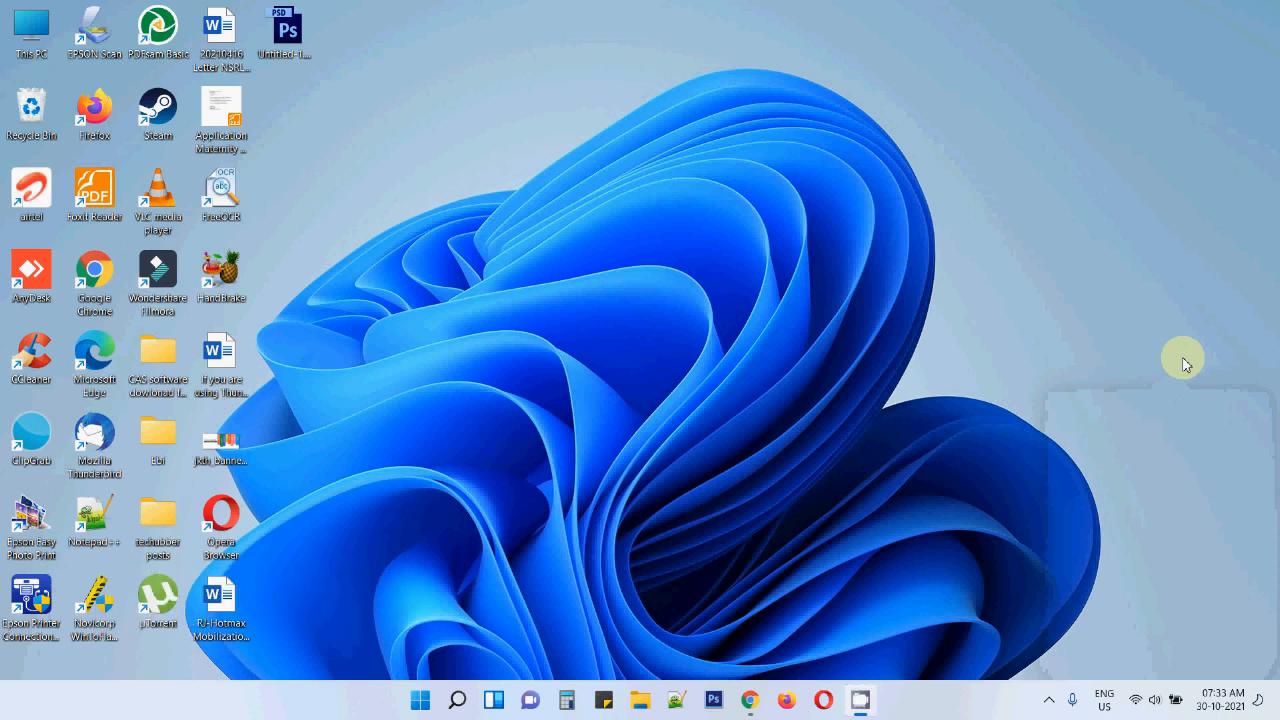
pyautogui.moveTo(1164, 372)
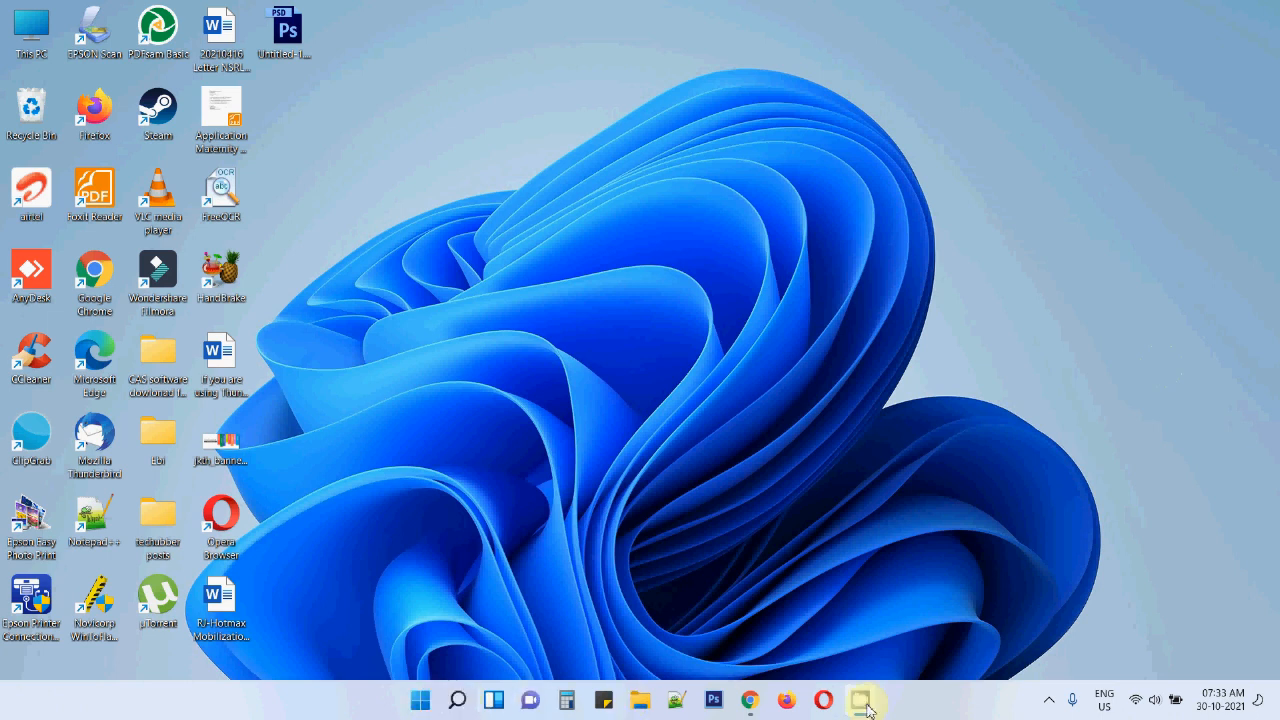
pyautogui.click(420, 700)
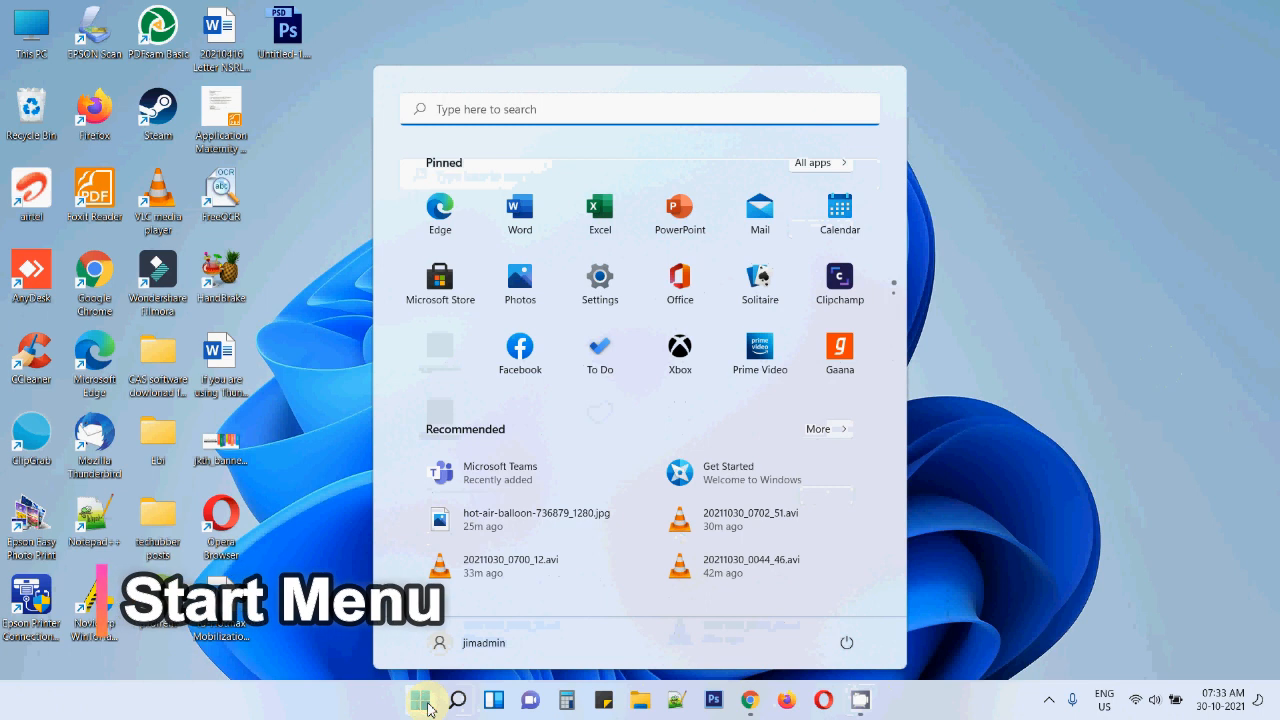
pyautogui.click(420, 700)
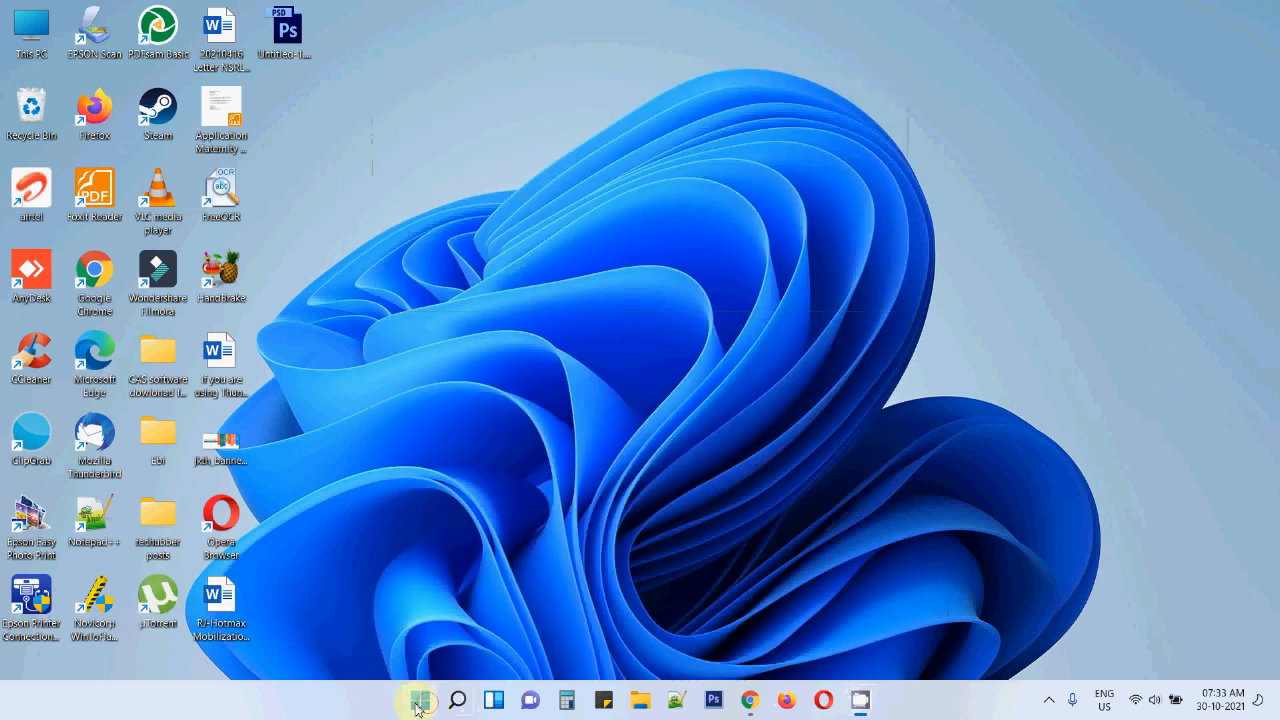
pyautogui.click(420, 700)
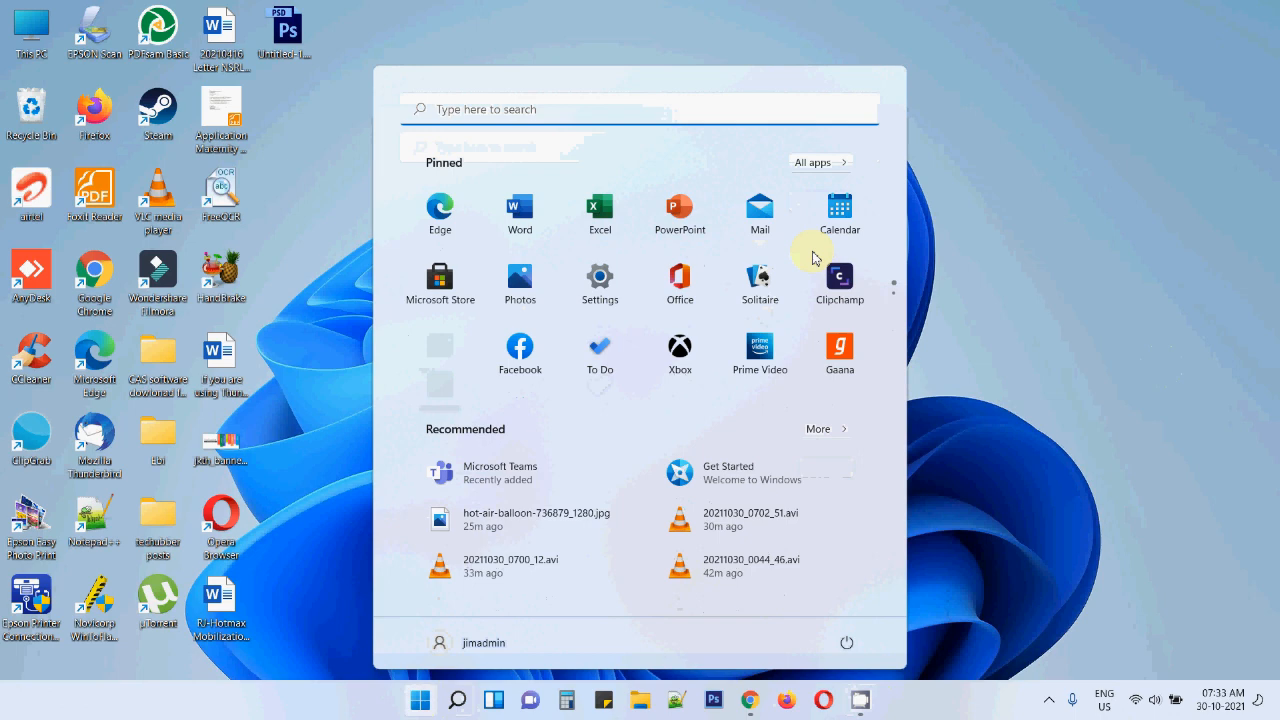
pyautogui.click(812, 162)
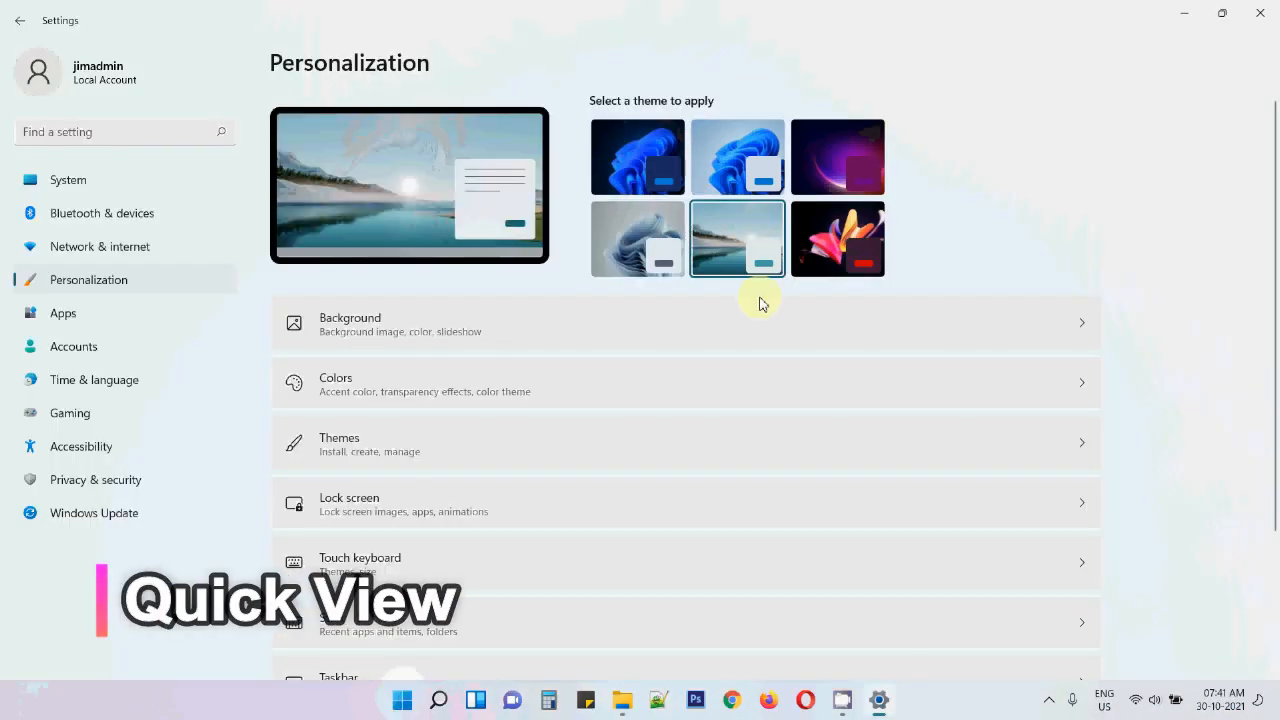
# Apply the dark theme from Personalization, then visit the Gaming and Accounts settings pages.
pyautogui.click(400, 700)
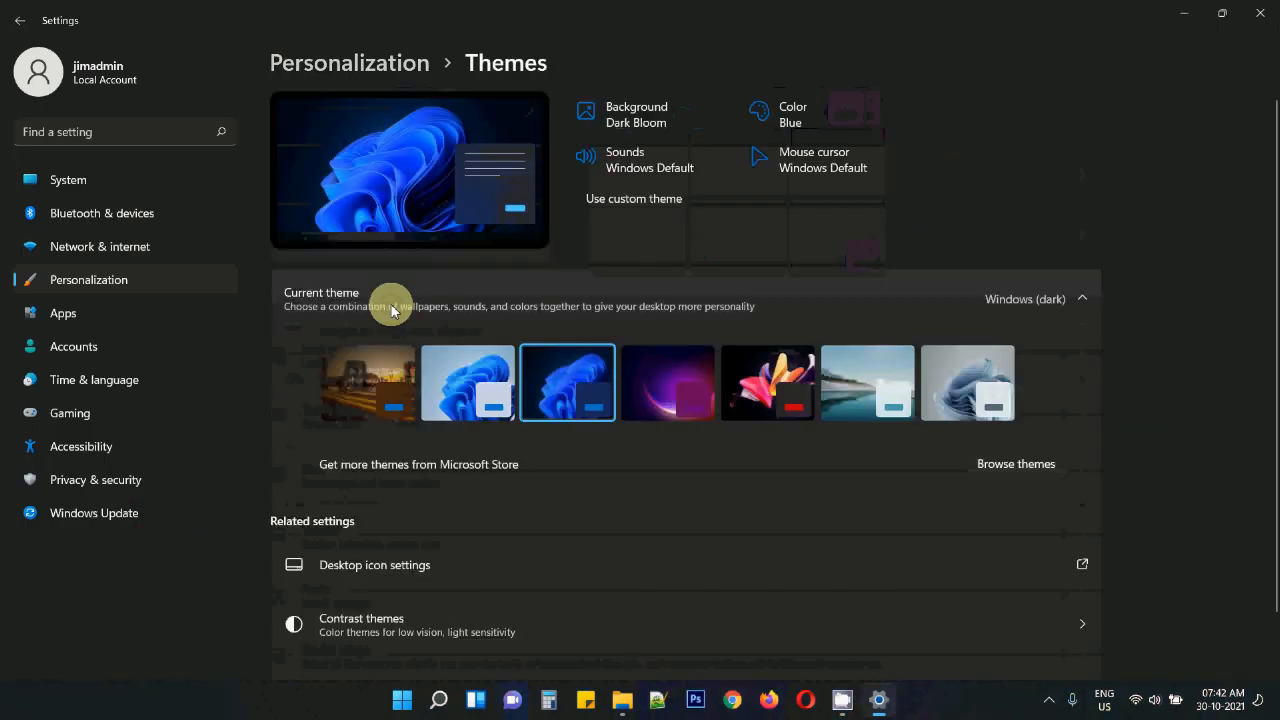
pyautogui.click(70, 412)
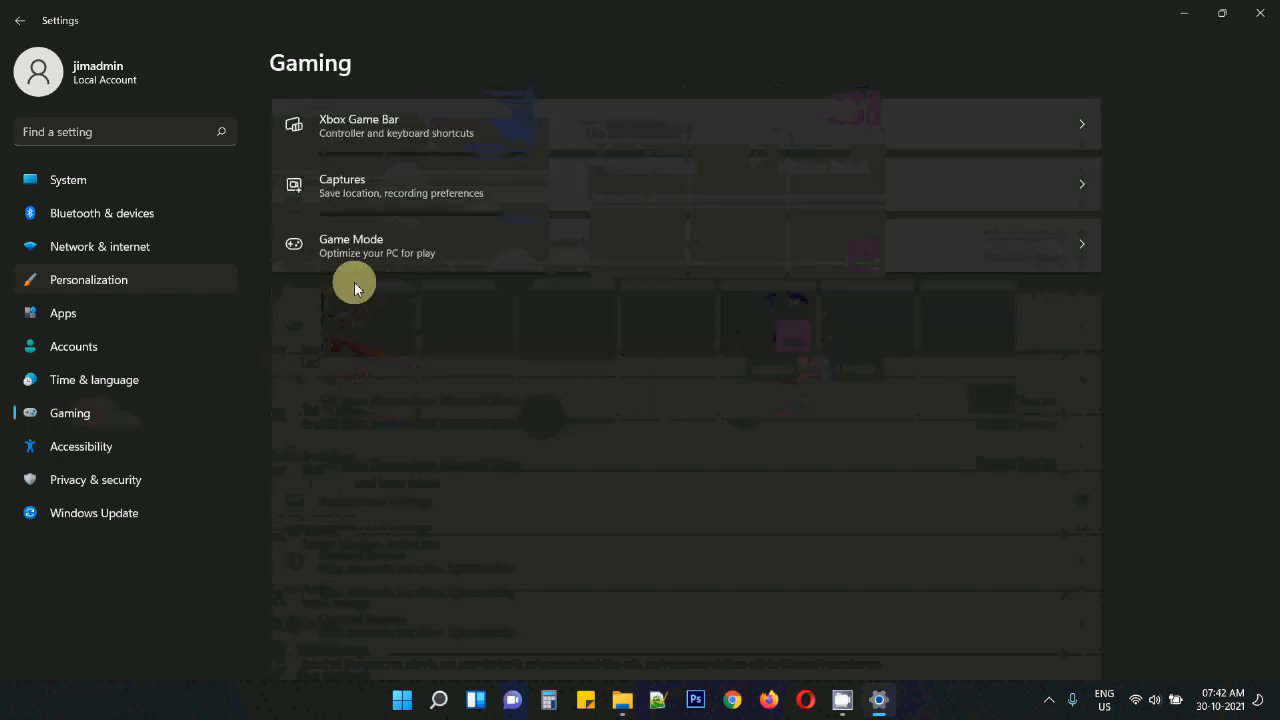
pyautogui.click(72, 346)
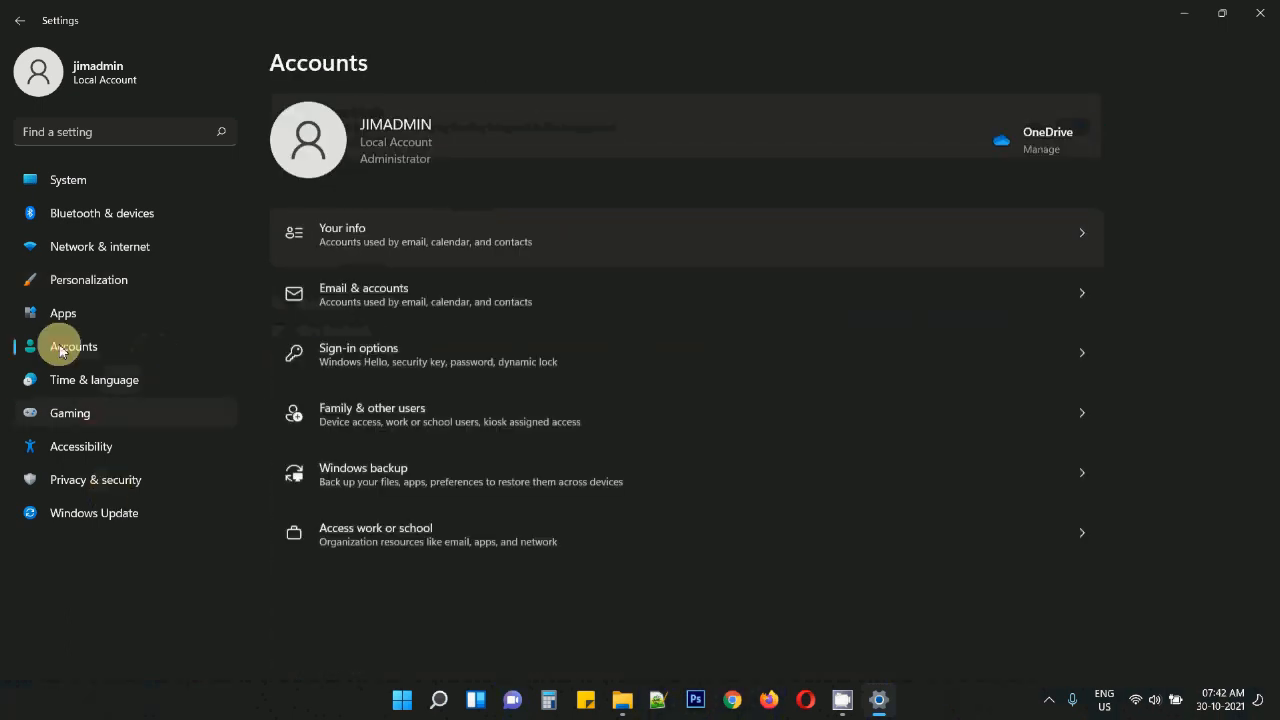
pyautogui.moveTo(20, 20)
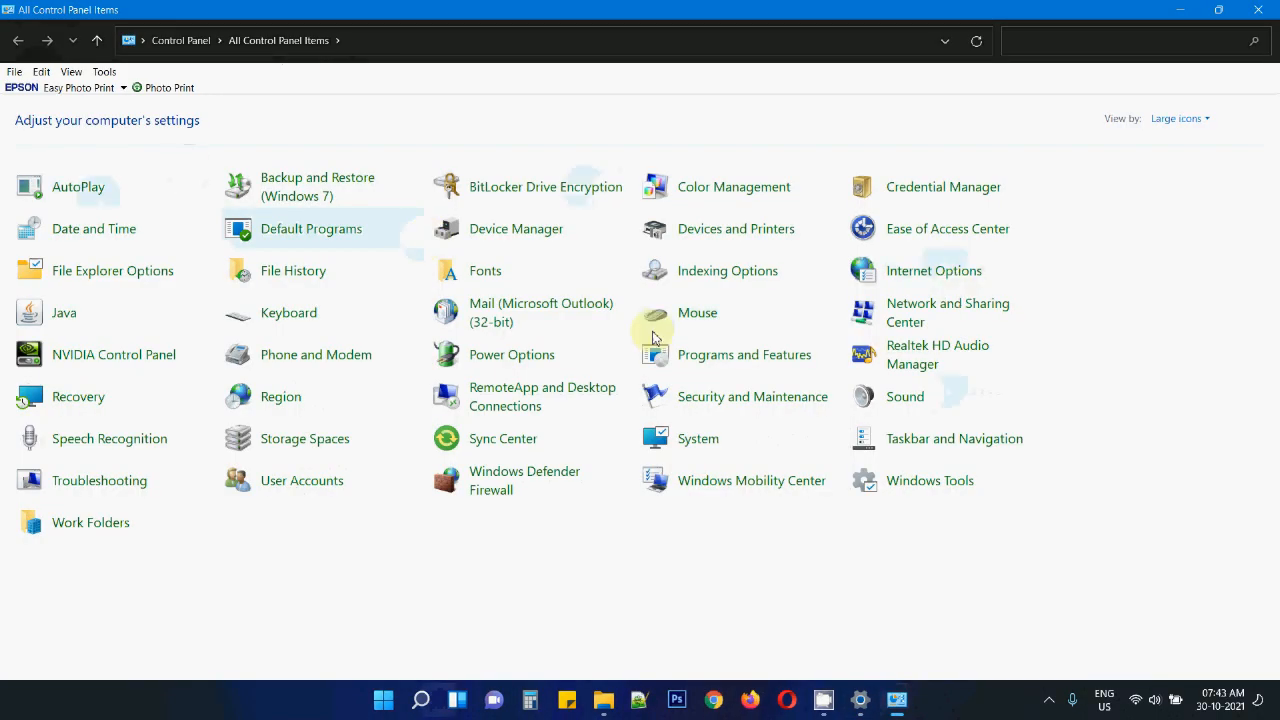
# Display All Control Panel Items as large icons.
pyautogui.click(420, 700)
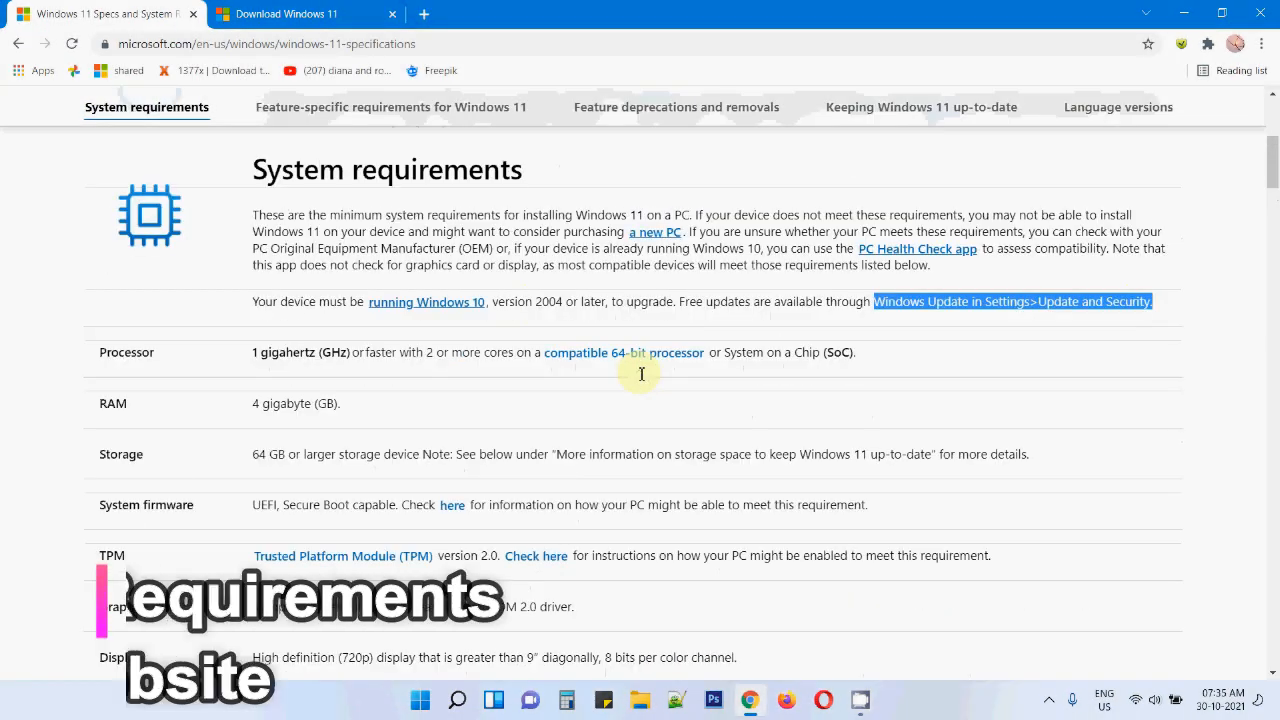
pyautogui.moveTo(638, 378)
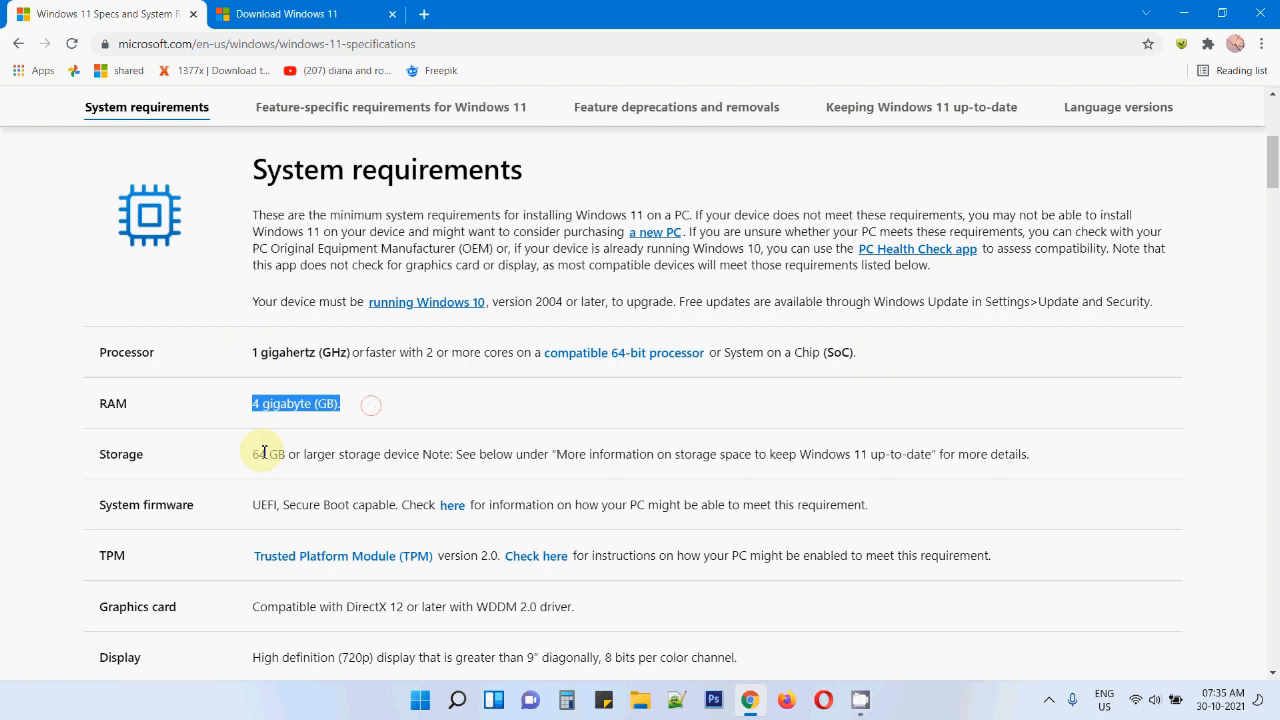
# Scroll through the Windows 11 system requirements table for processor, RAM, storage and TPM.
pyautogui.scroll(-3)
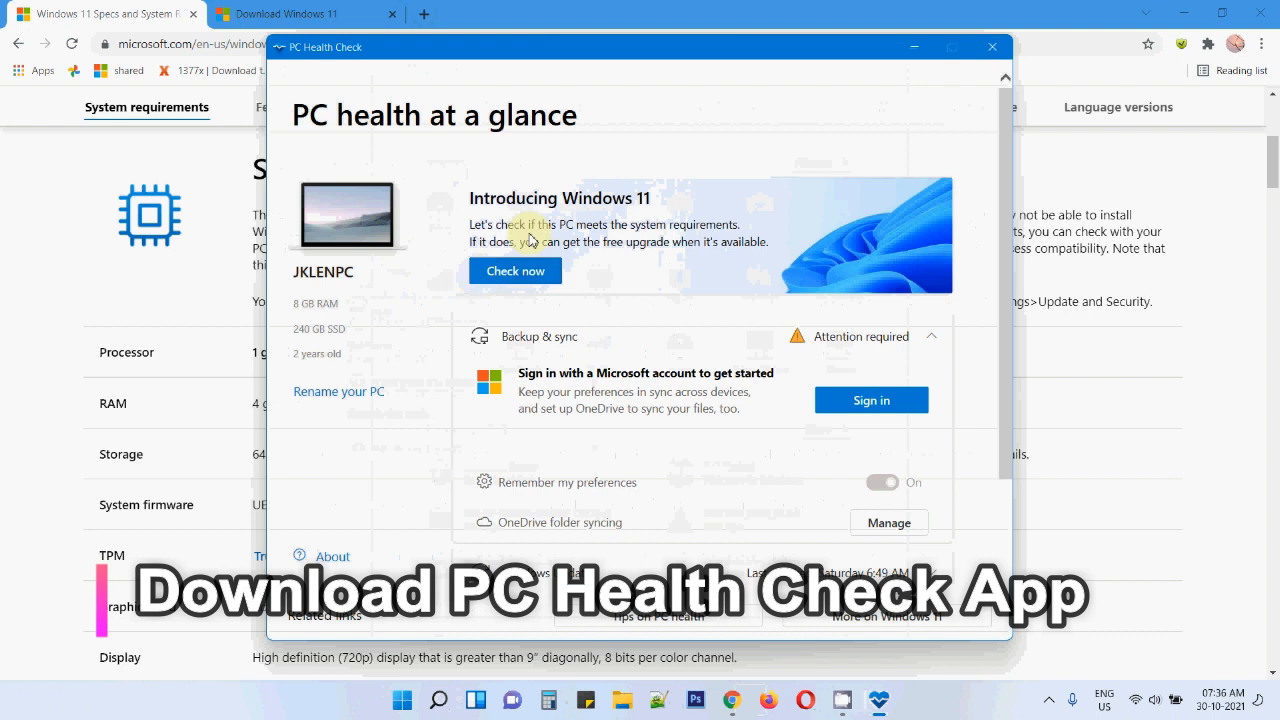
# Run Check now, confirm the PC meets Windows 11 requirements across all results, then close the app.
pyautogui.click(516, 270)
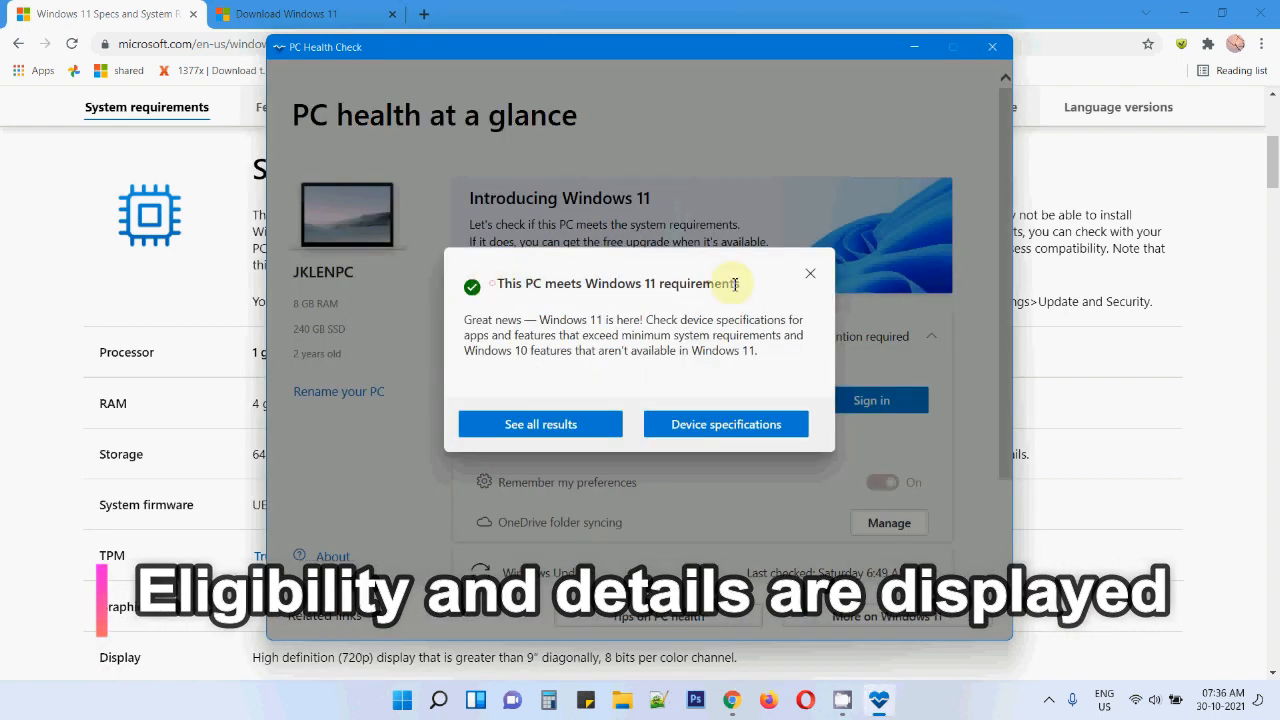
pyautogui.click(540, 424)
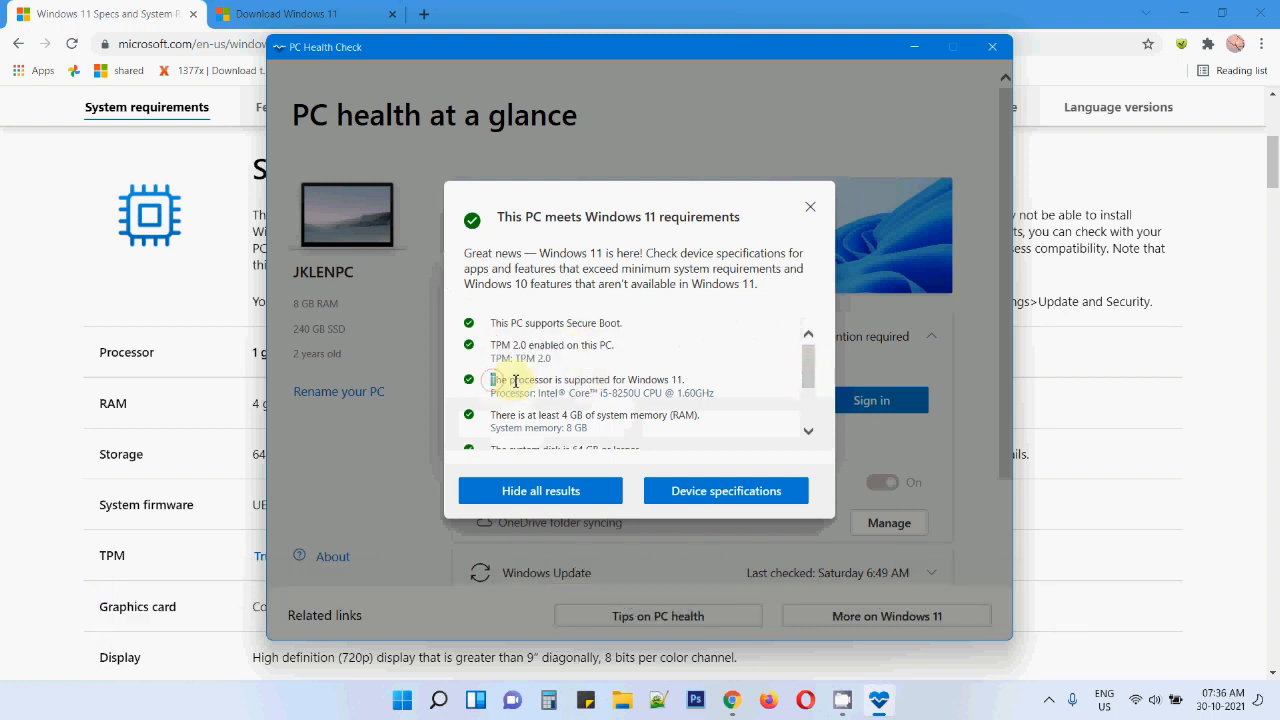
pyautogui.scroll(-3)
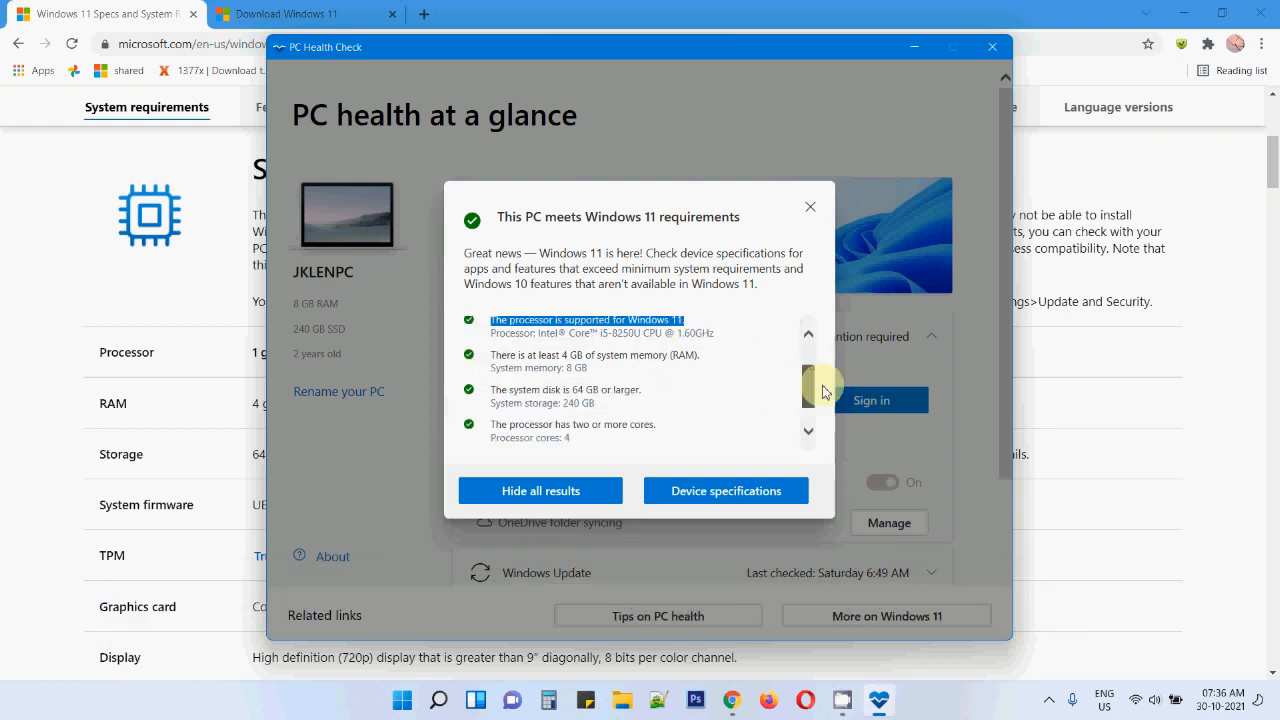
pyautogui.scroll(-3)
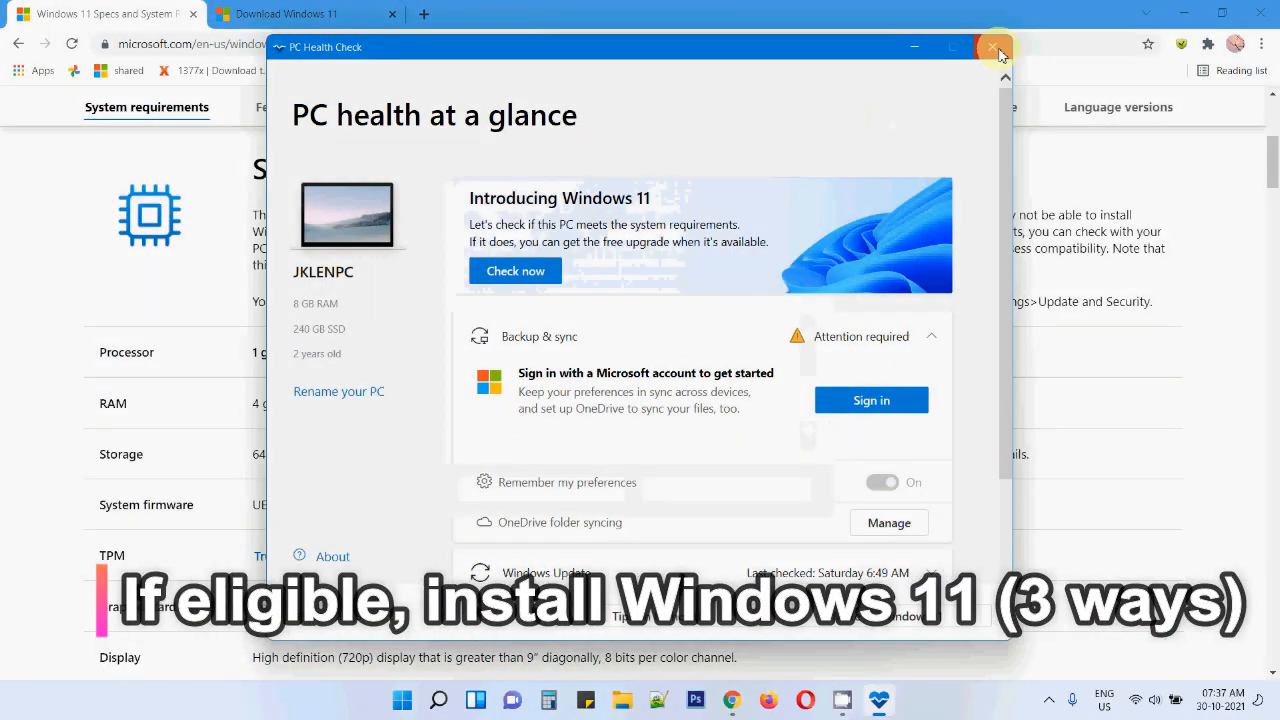
pyautogui.click(996, 48)
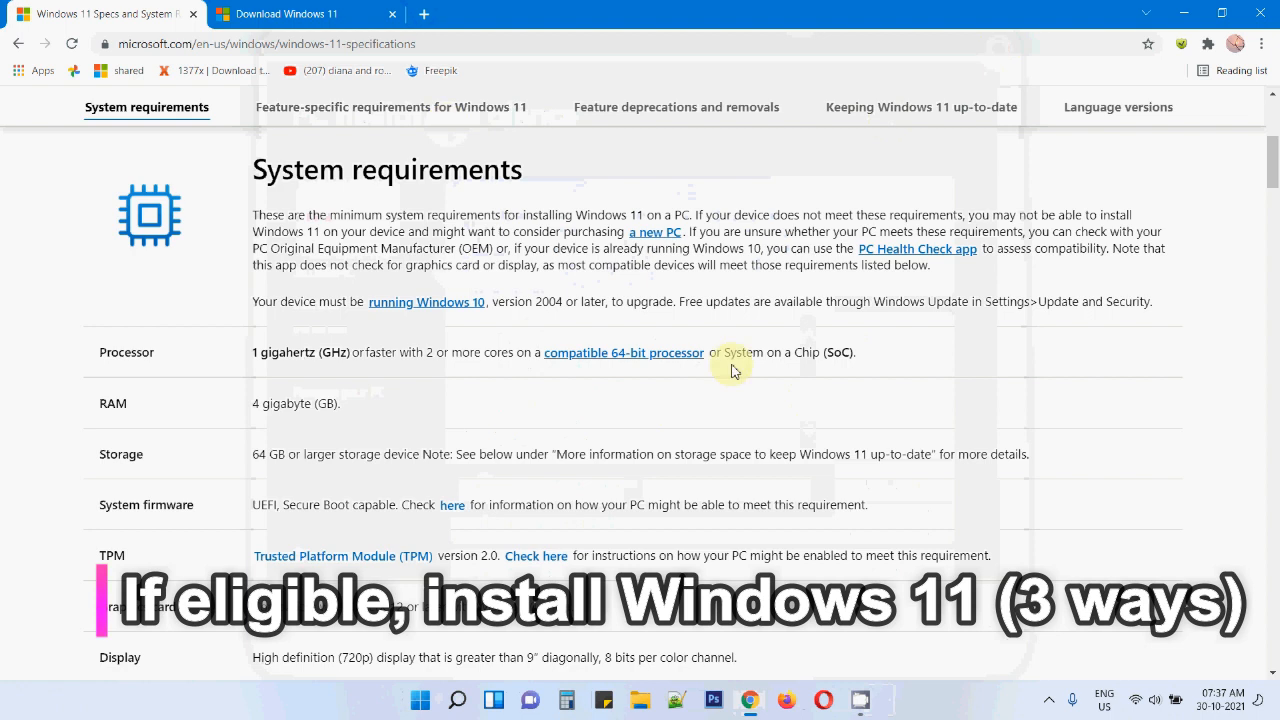
pyautogui.moveTo(856, 326)
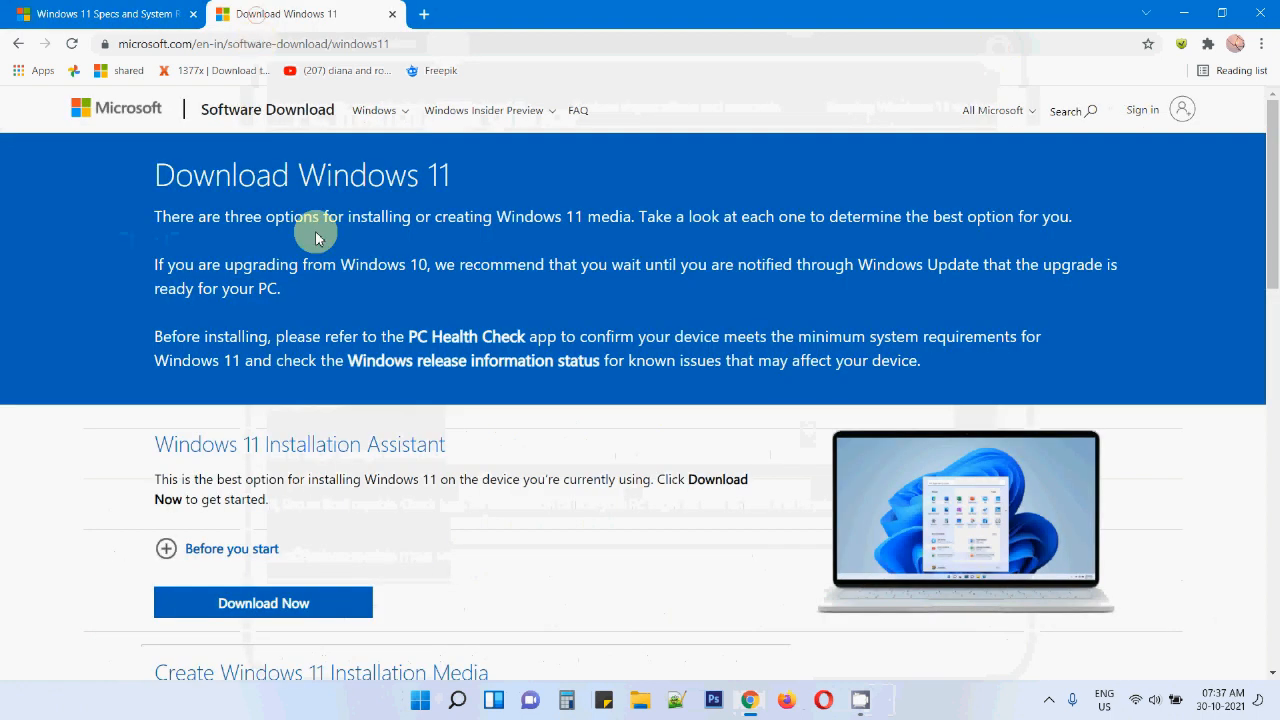
pyautogui.moveTo(500, 428)
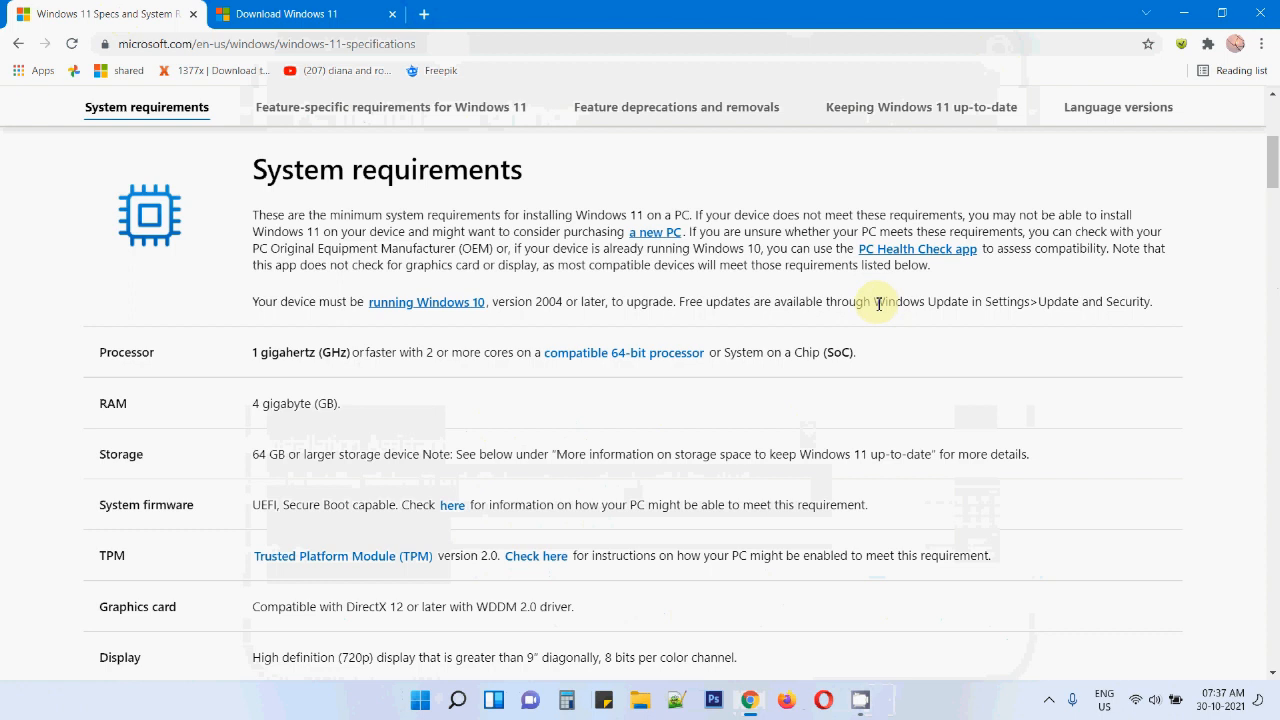
# Highlight the Windows Update upgrade path, then move to the Download Windows 11 page and its address.
pyautogui.moveTo(878, 300); pyautogui.dragTo(1152, 300)
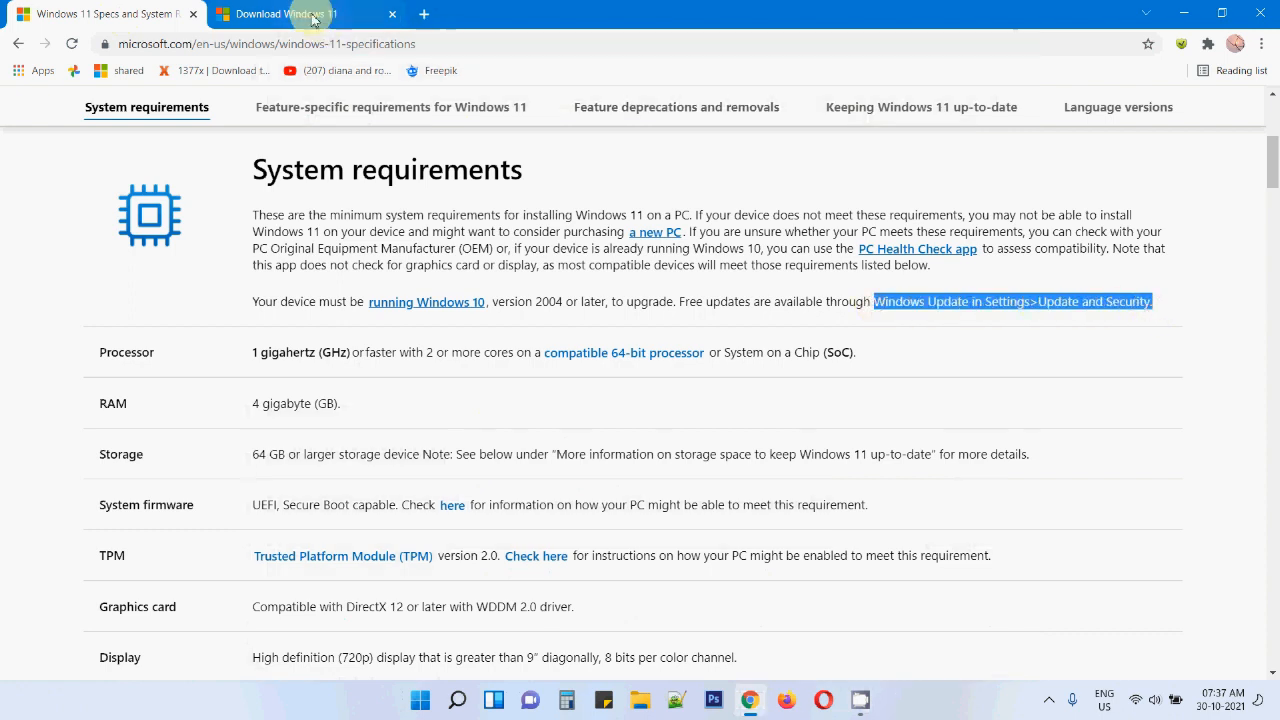
pyautogui.click(304, 12)
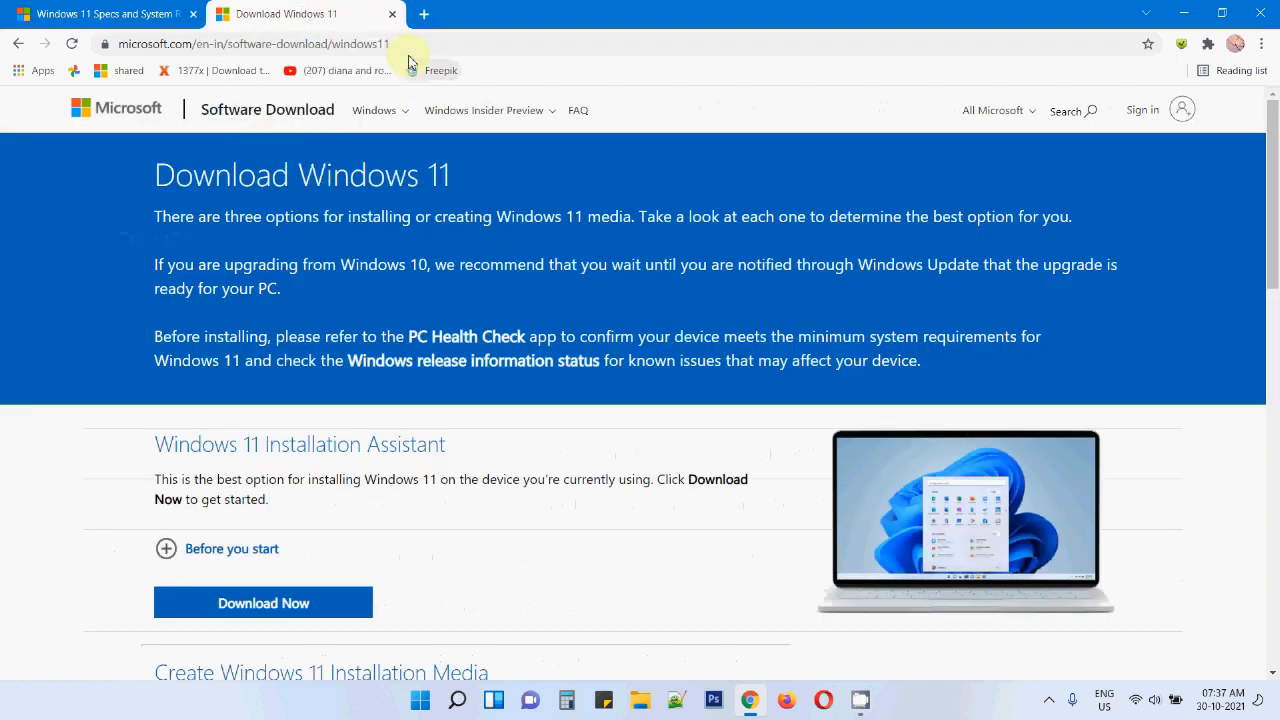
pyautogui.click(250, 44)
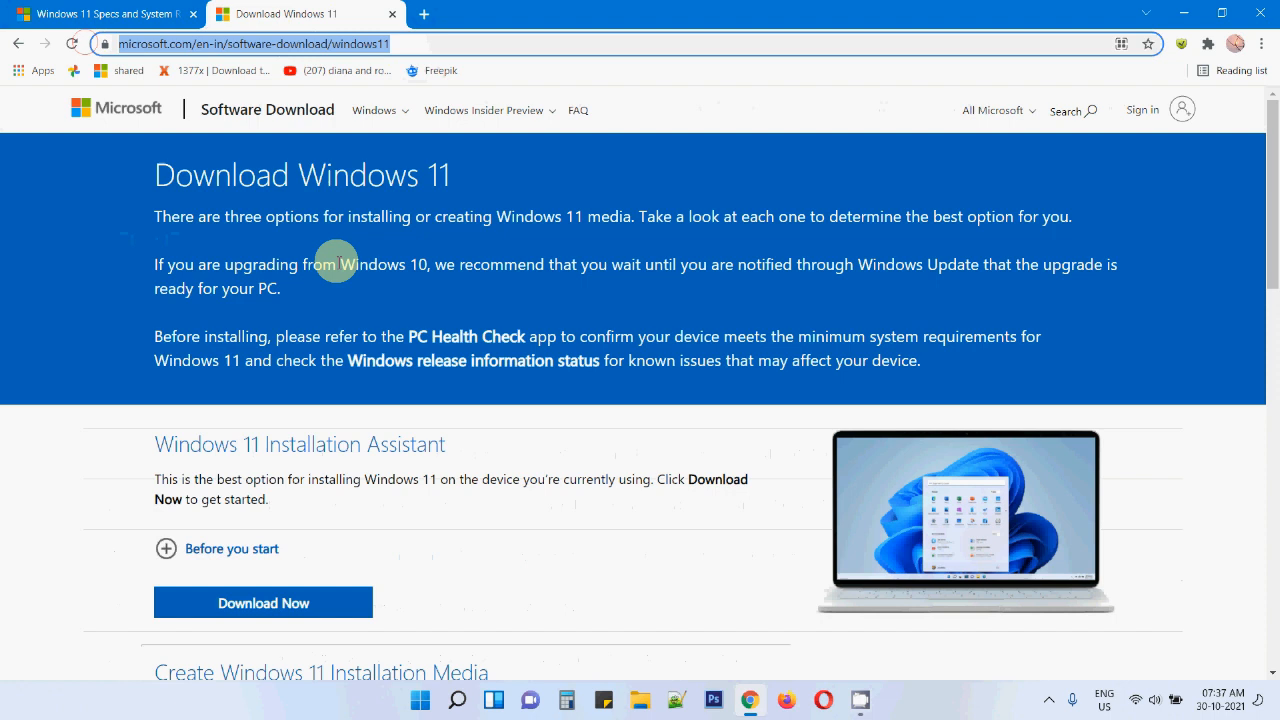
pyautogui.scroll(-3)
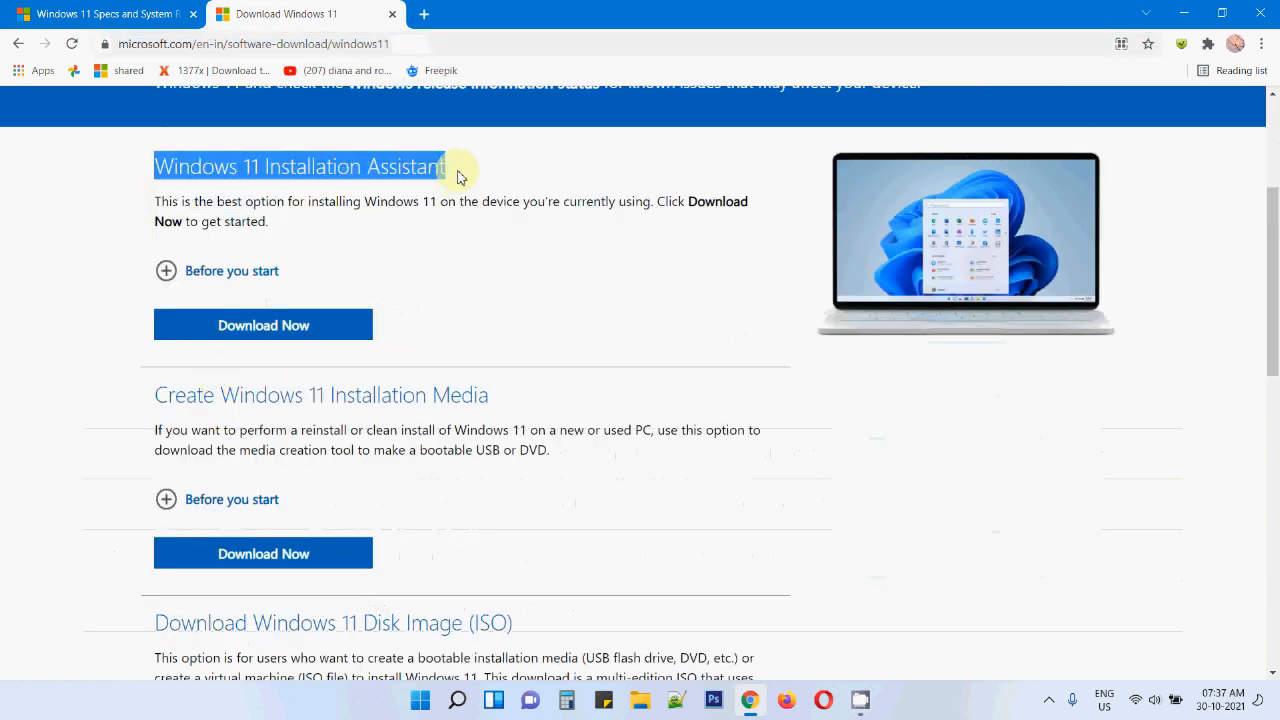
pyautogui.moveTo(156, 398)
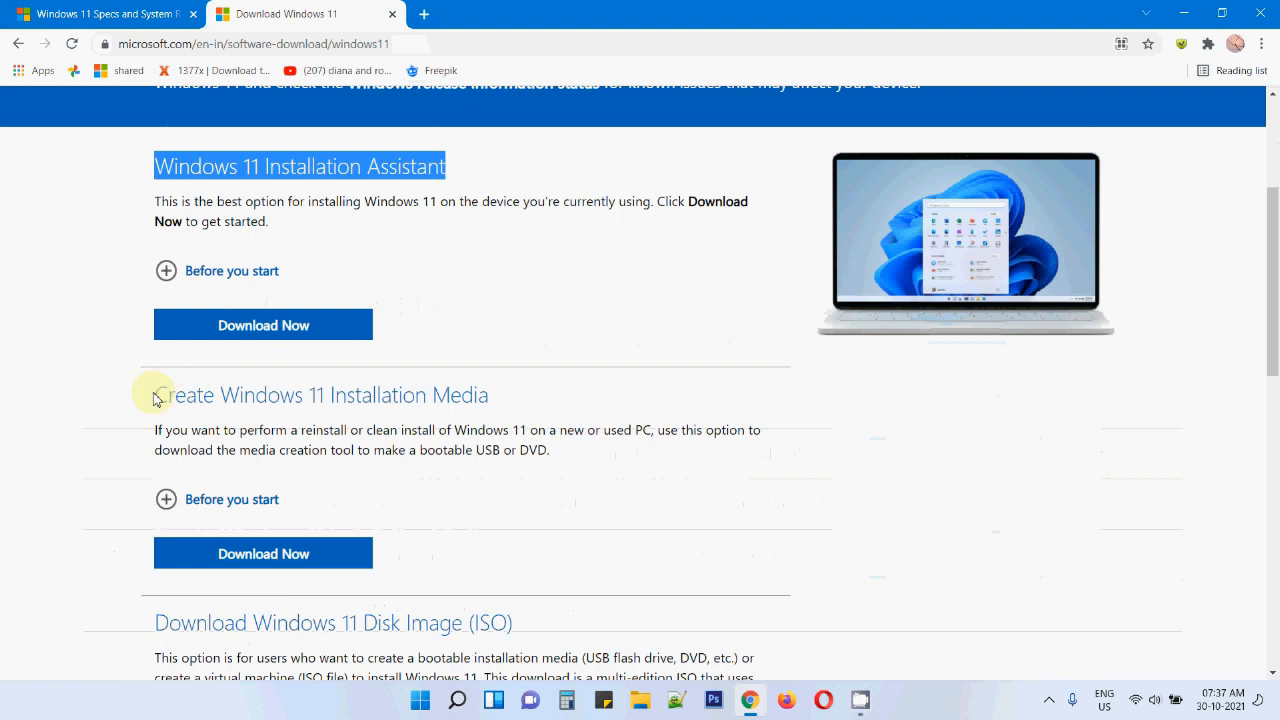
# Highlight the Installation Media heading and the sentence recommending the Installation Assistant.
pyautogui.doubleClick(320, 394)
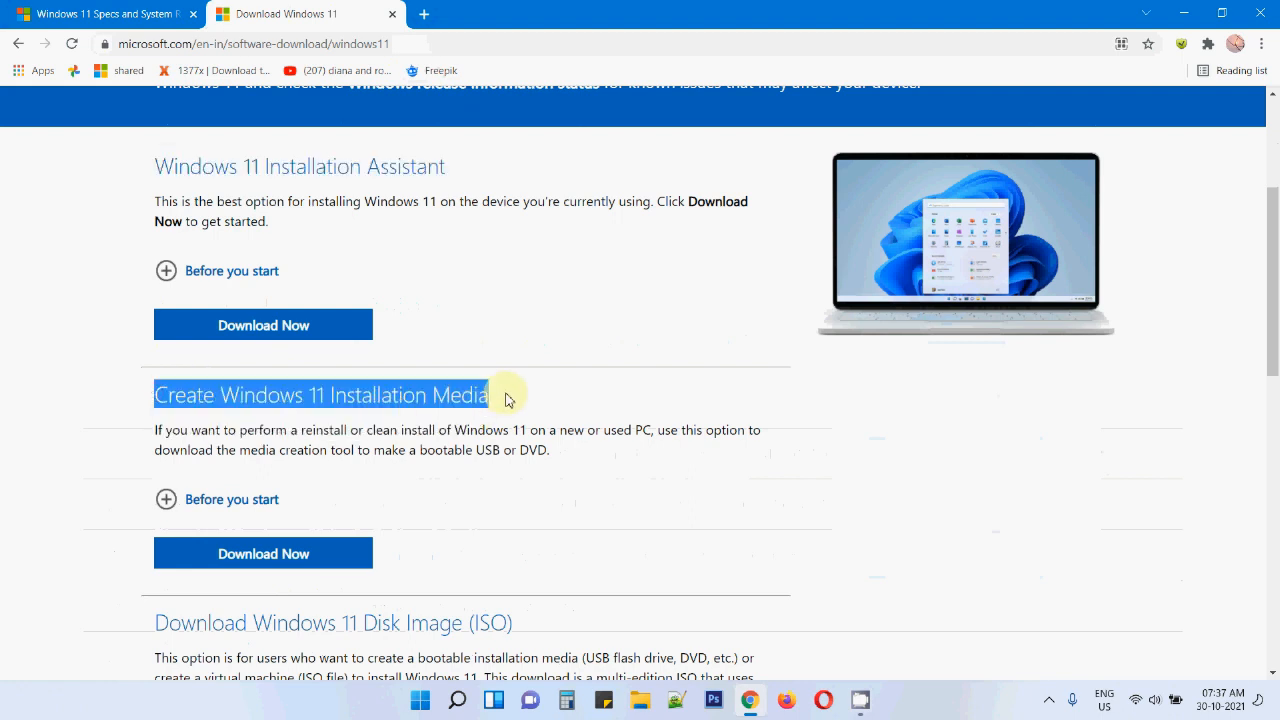
pyautogui.moveTo(504, 398)
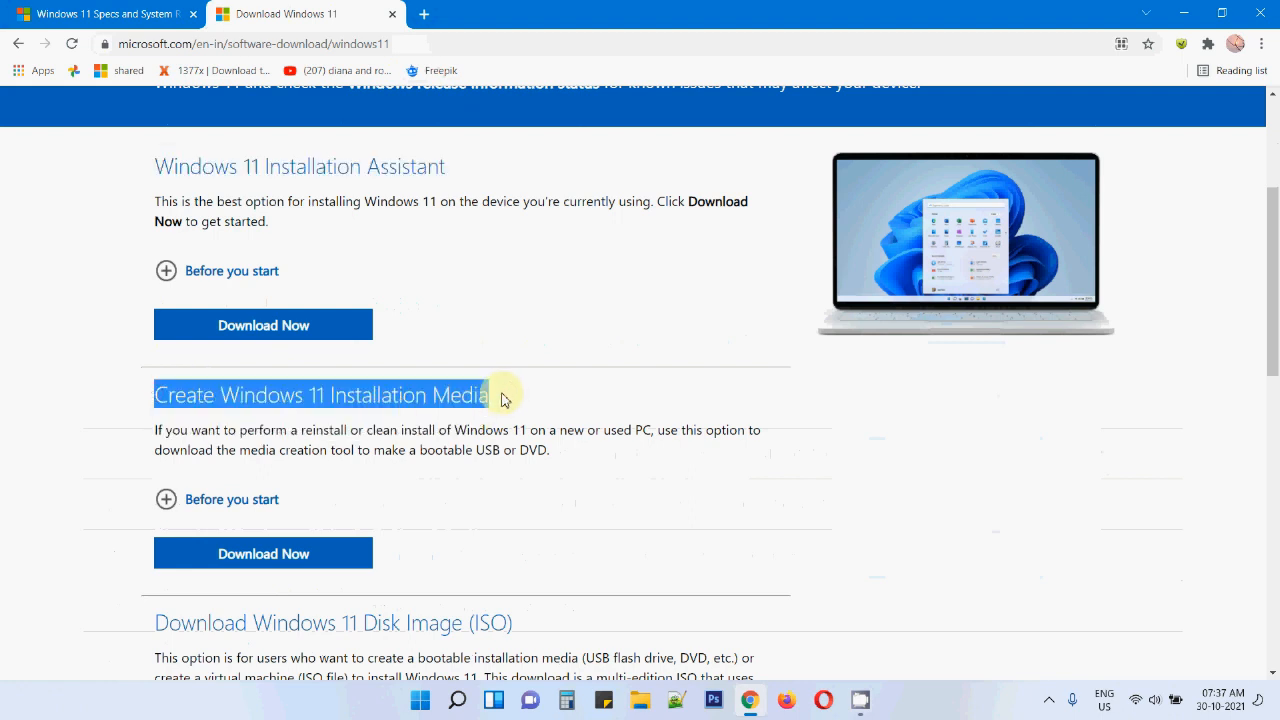
pyautogui.scroll(-3)
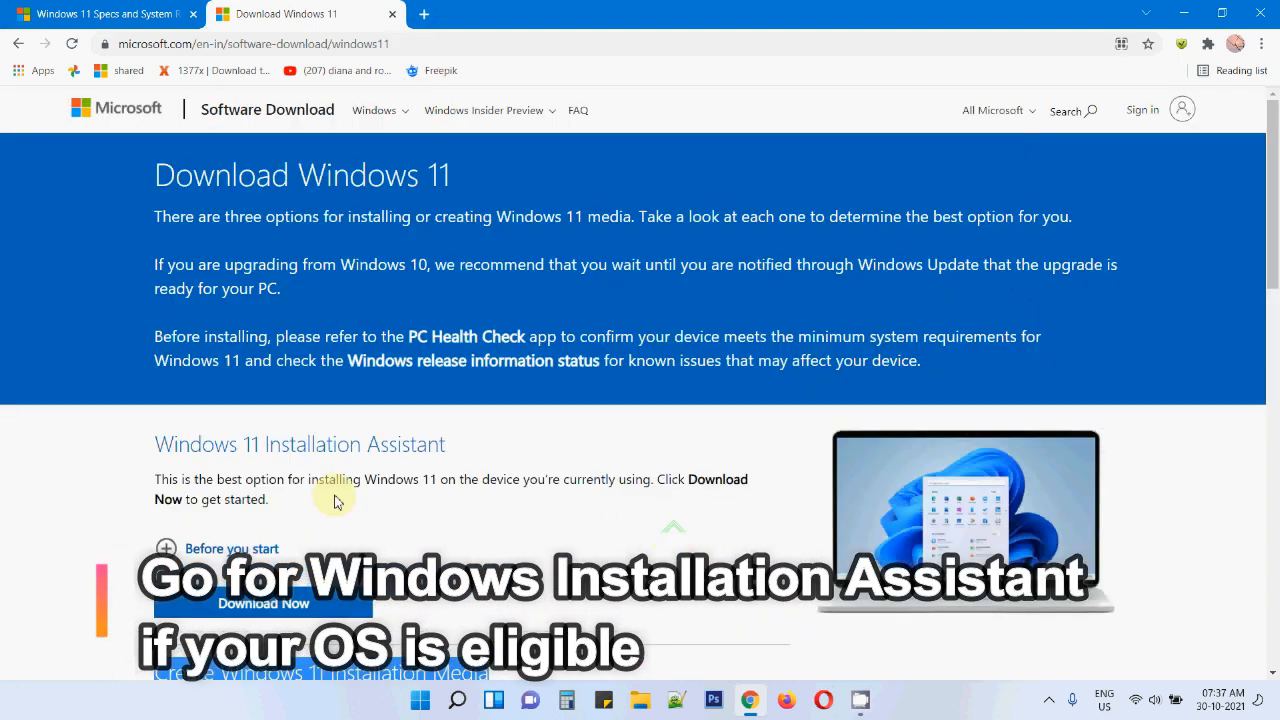
pyautogui.moveTo(156, 480); pyautogui.dragTo(350, 480)
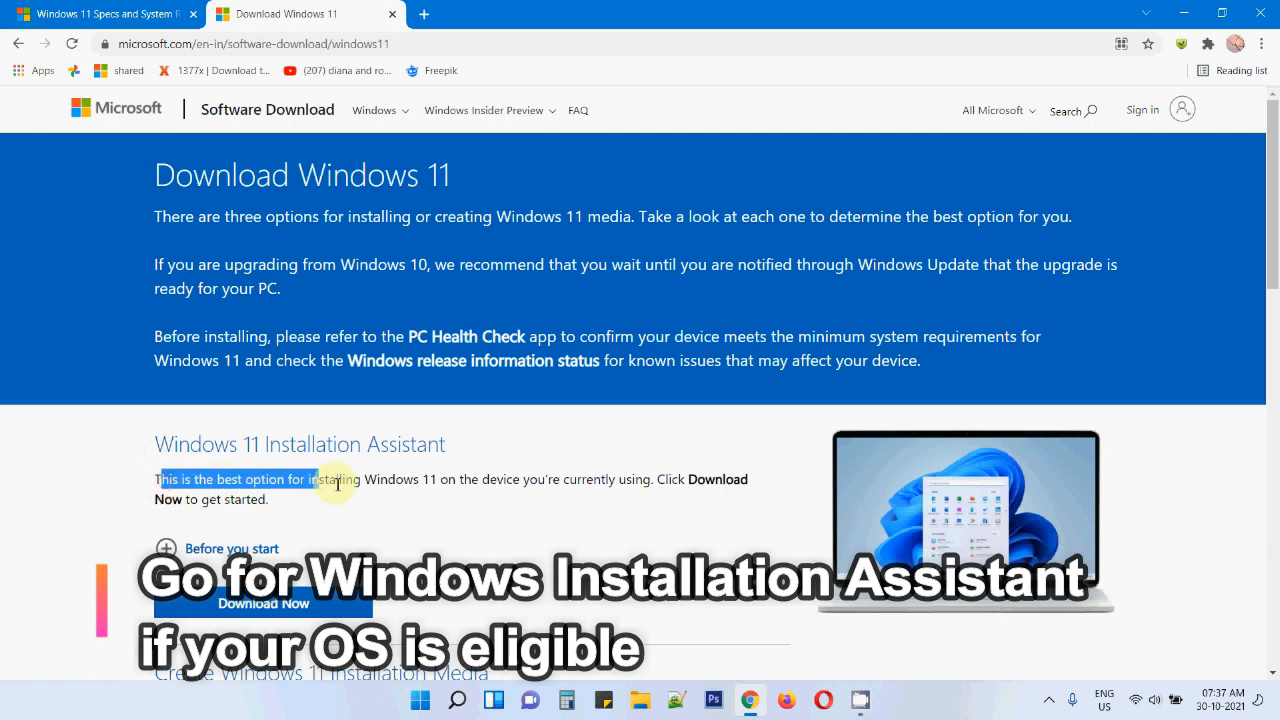
pyautogui.moveTo(336, 480); pyautogui.dragTo(650, 480)
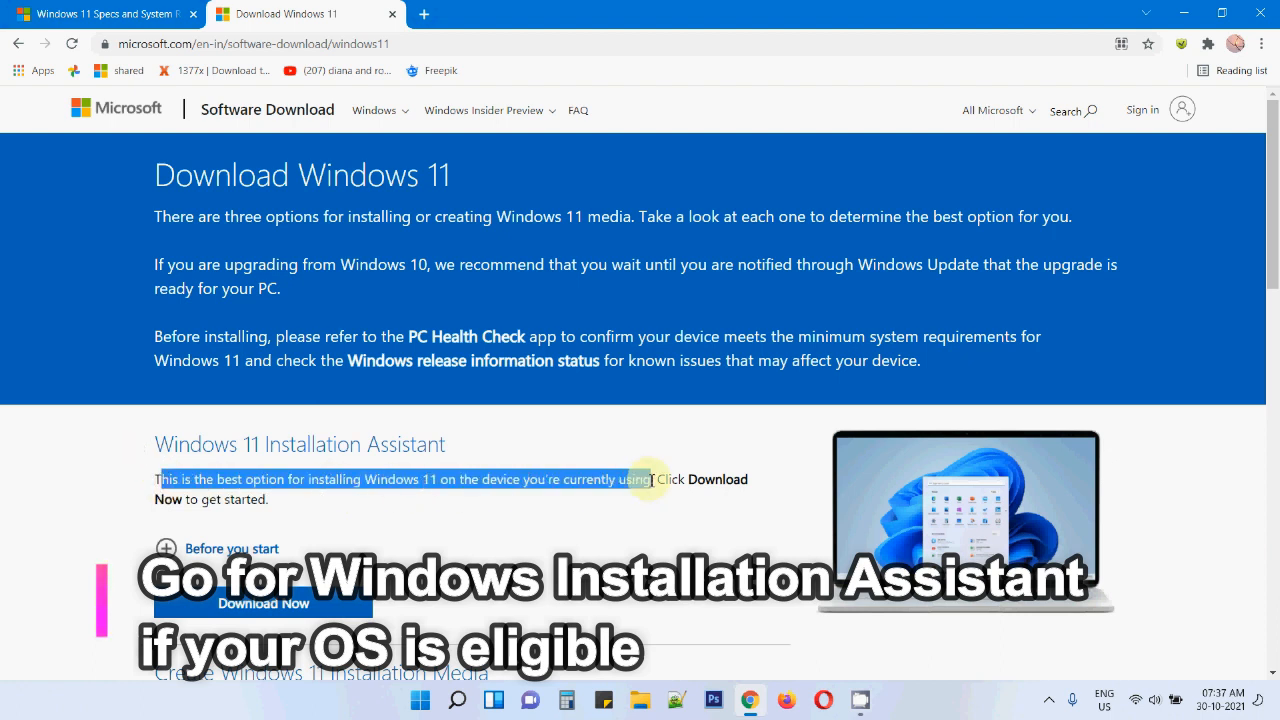